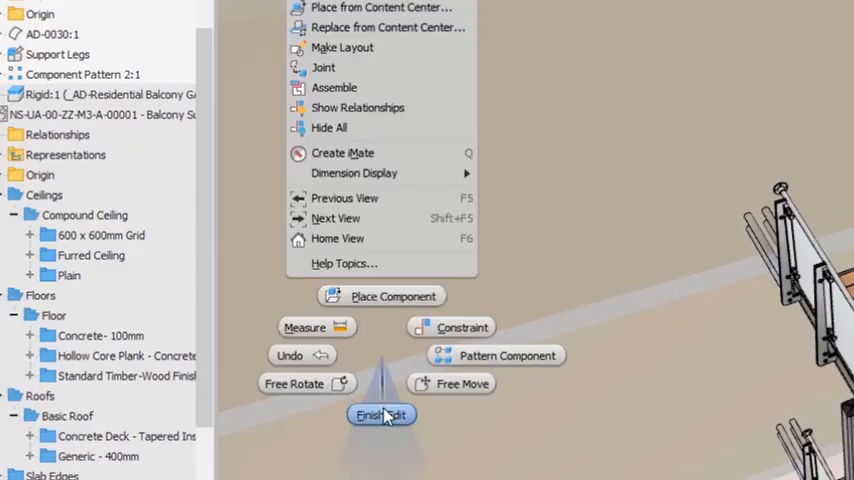
Finish editing the component and return to the cylinder assembly
left_click(380, 416)
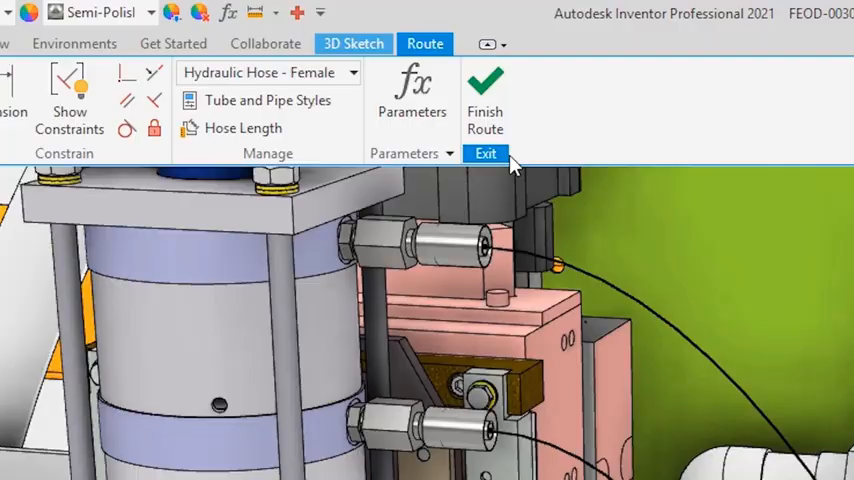
Finish the hydraulic hose route from the Route tab
left_click(486, 152)
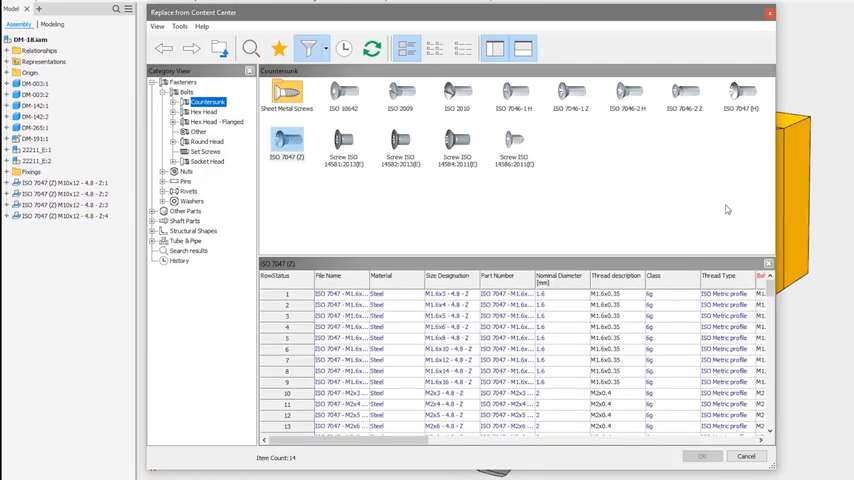
Pick a hex head bolt family from the Fasteners > Bolts library
left_click(744, 456)
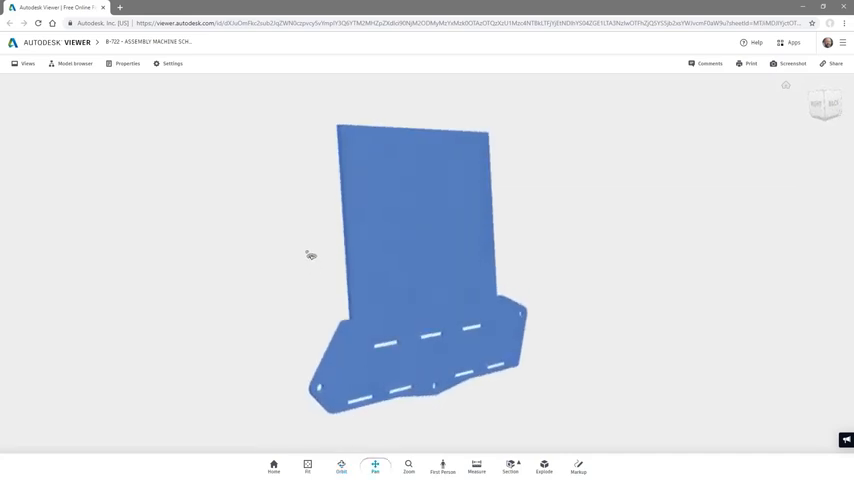
Enter Markup mode to annotate the bent plate
left_click(578, 468)
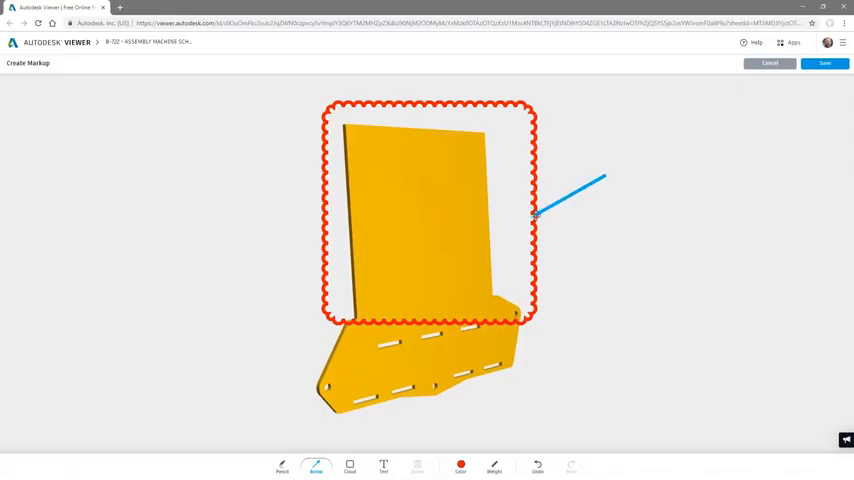